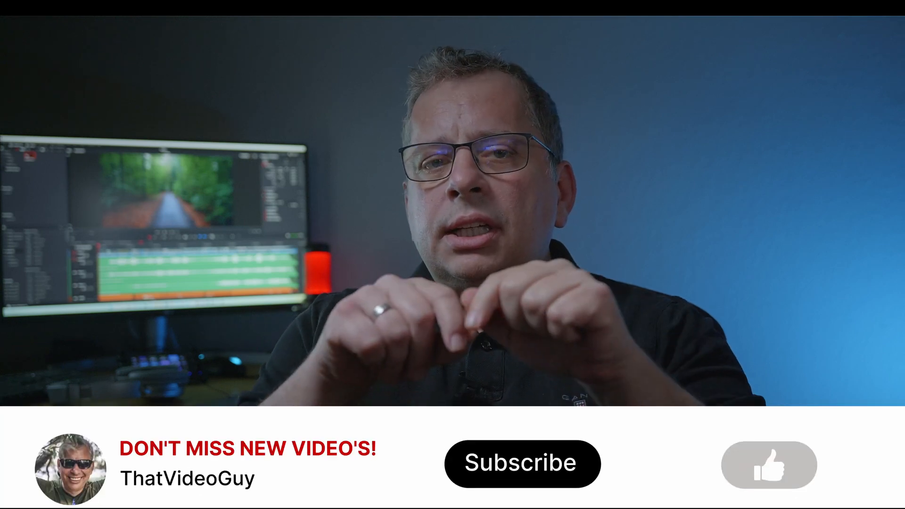
click(522, 464)
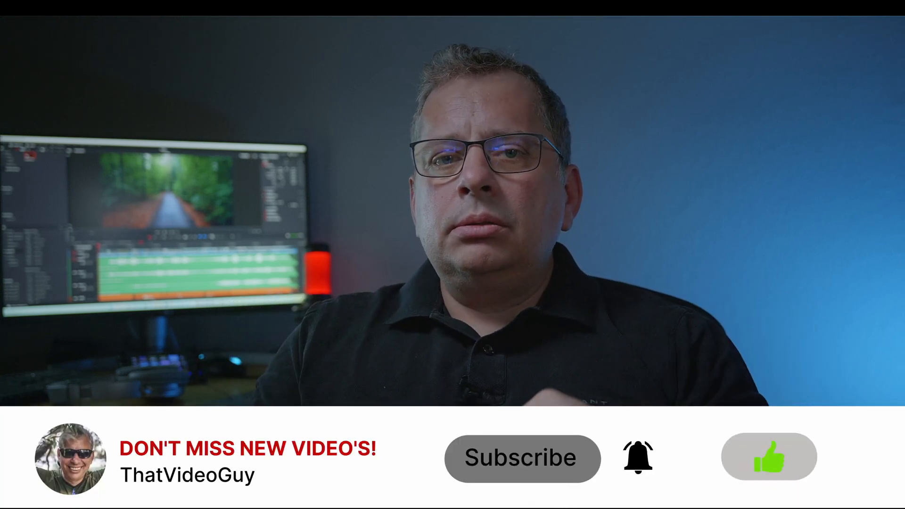